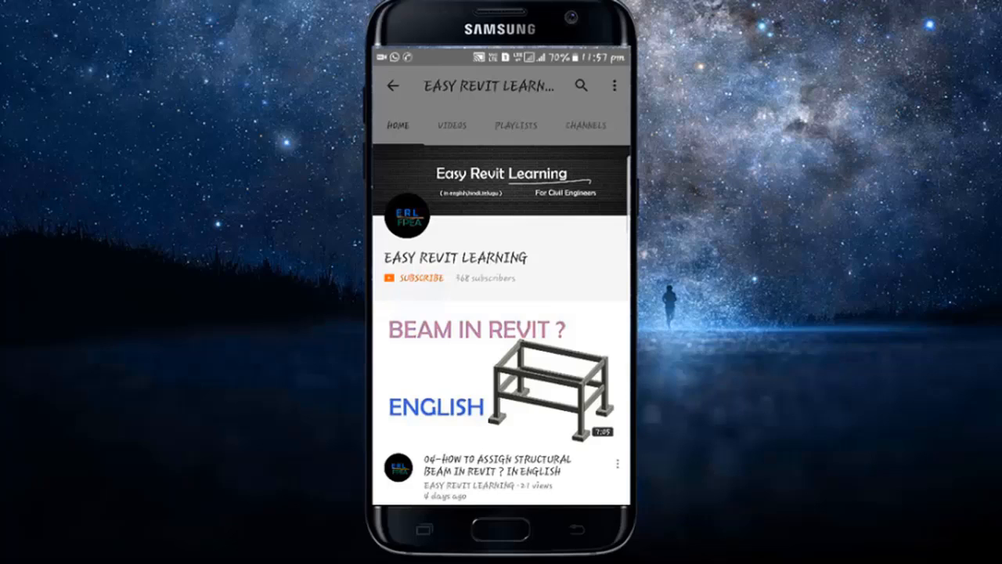
# Scroll past the drawings to the calculation page: 31.98 m² area, 6.38 m³ volume, 3190 bricks.
pyautogui.click(414, 279)
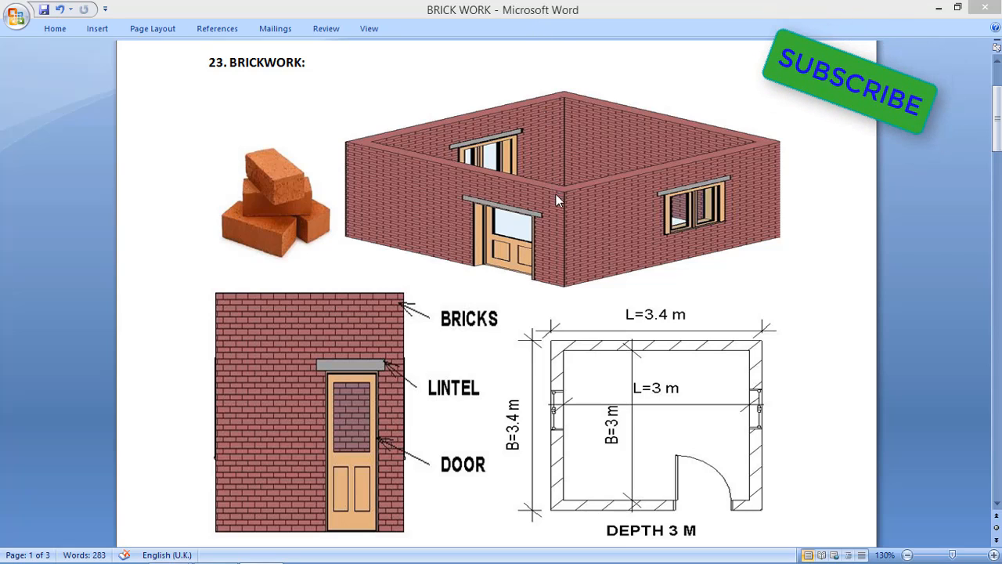
pyautogui.moveTo(589, 253)
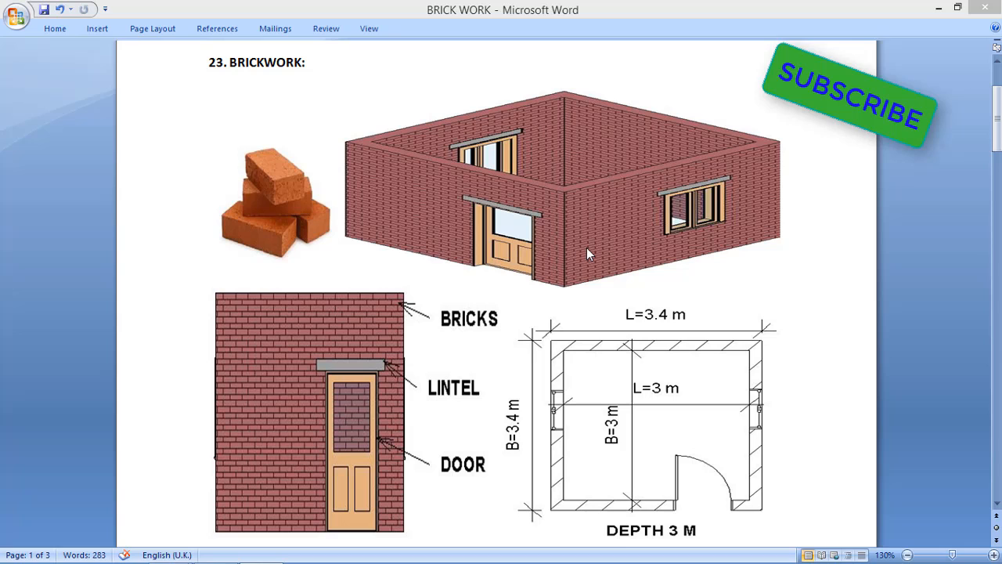
pyautogui.moveTo(617, 292)
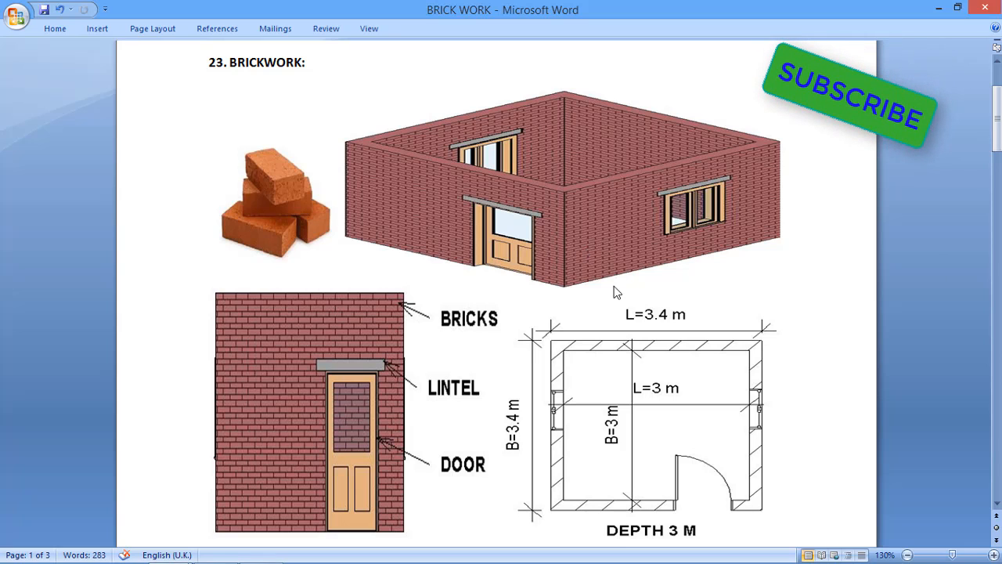
pyautogui.scroll(-3)
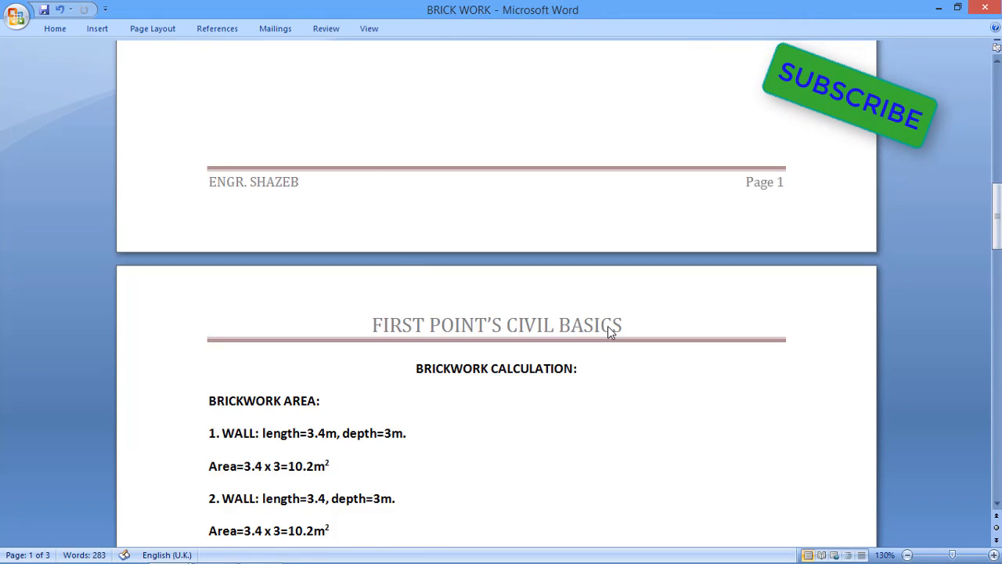
pyautogui.scroll(-3)
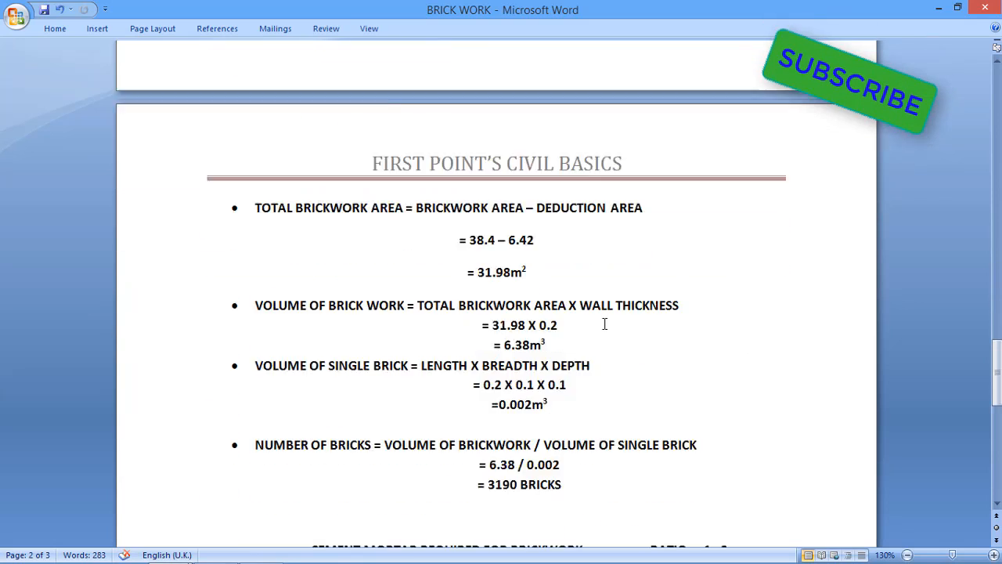
pyautogui.scroll(-3)
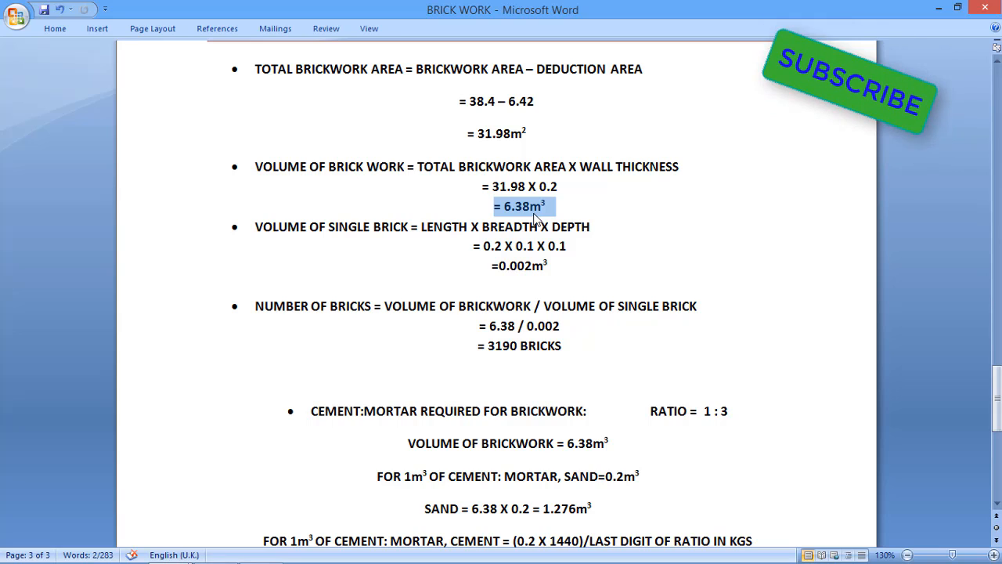
# Scroll to the CEMENT:MORTAR working showing sand 1.276 m³ and cement 96 kg/m³ totalling 612.48 kg.
pyautogui.scroll(-3)
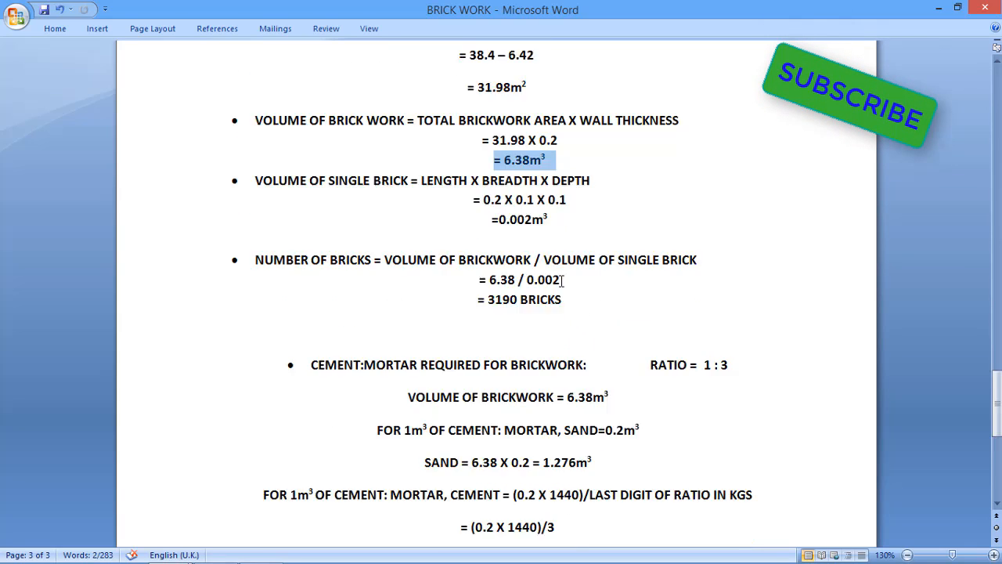
pyautogui.scroll(-3)
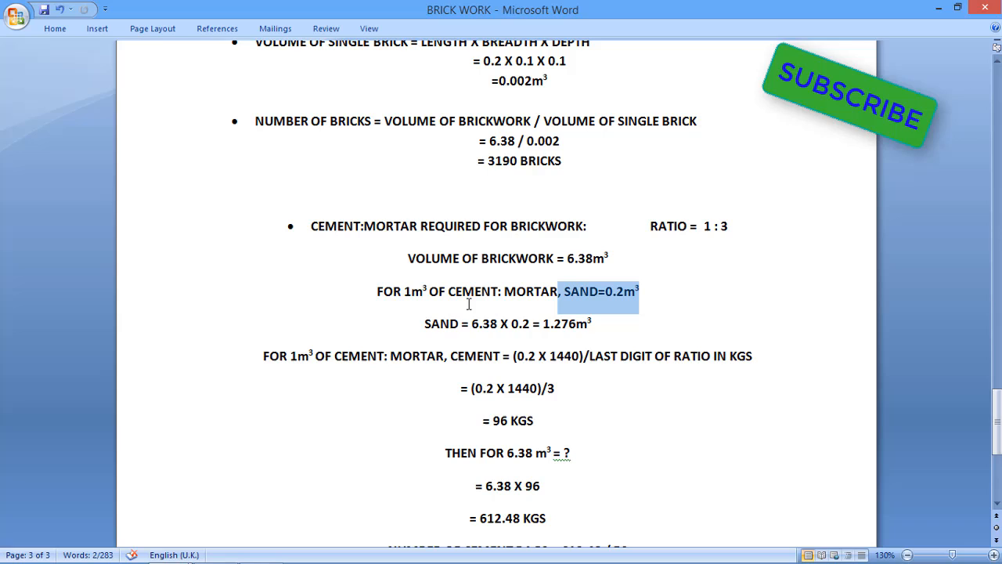
pyautogui.moveTo(655, 293)
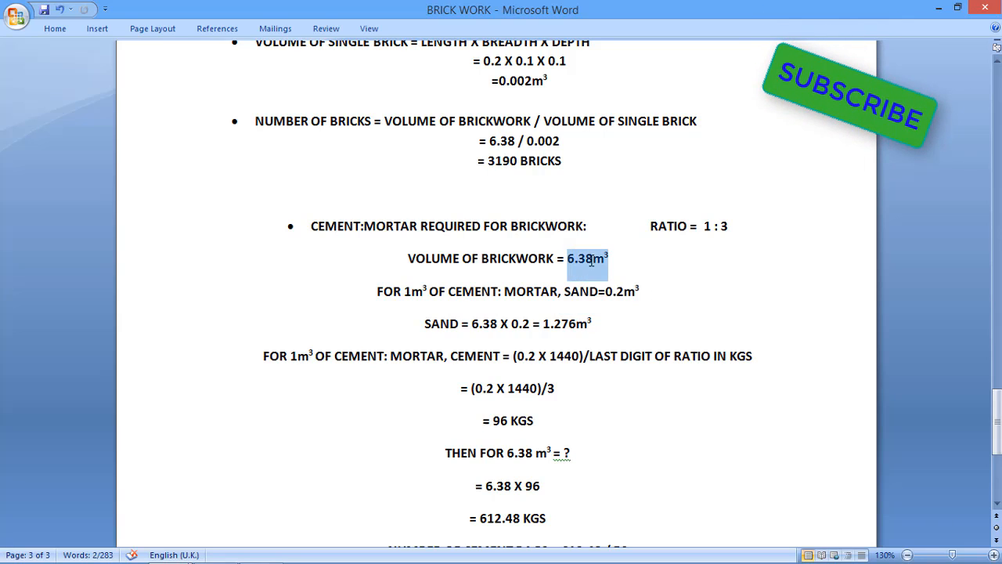
pyautogui.click(473, 323)
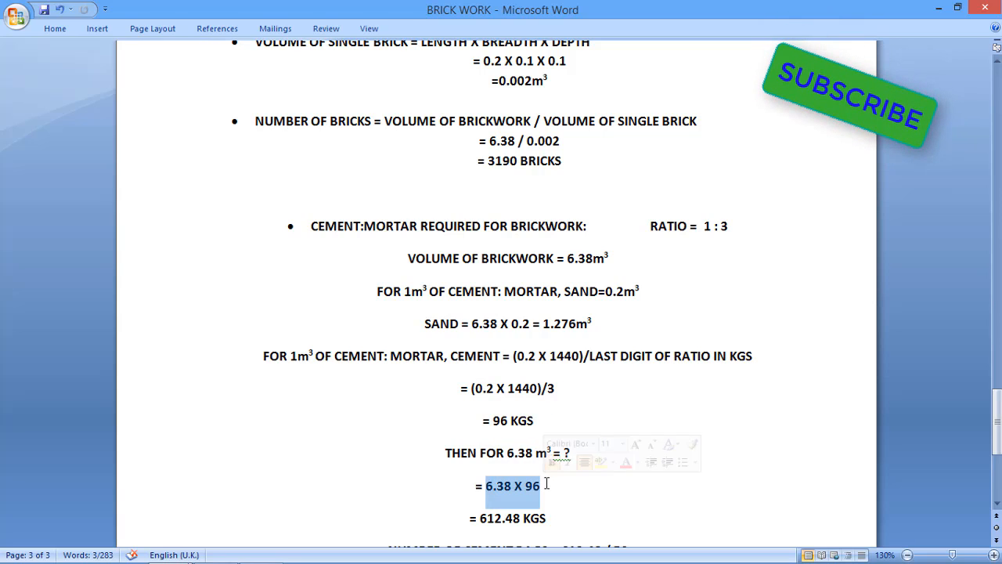
# Scroll to NUMBER OF CEMENT BAGS and highlight the 50 in 612.48 / 50 = 12.24 ≈ 13 bags.
pyautogui.scroll(-3)
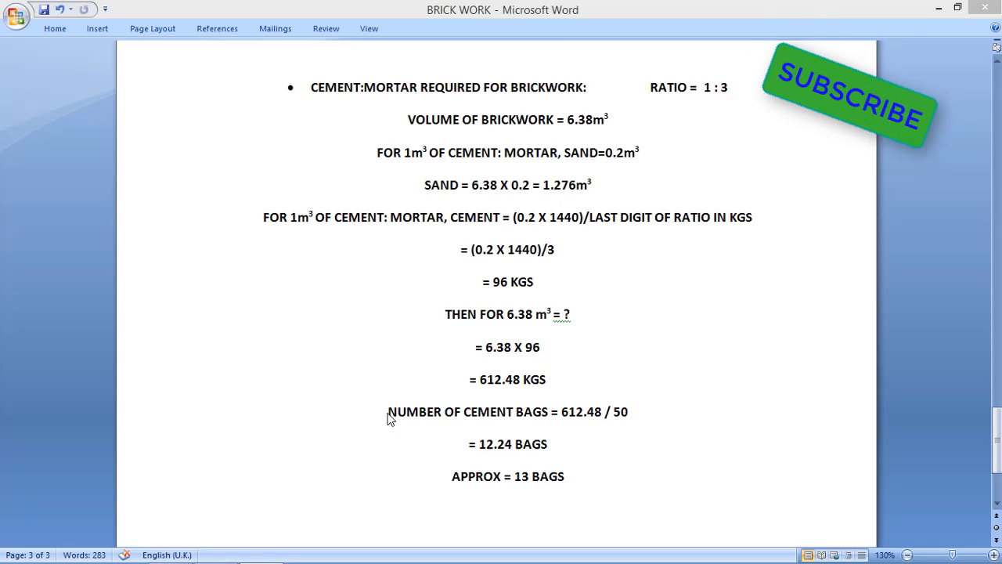
pyautogui.moveTo(551, 436)
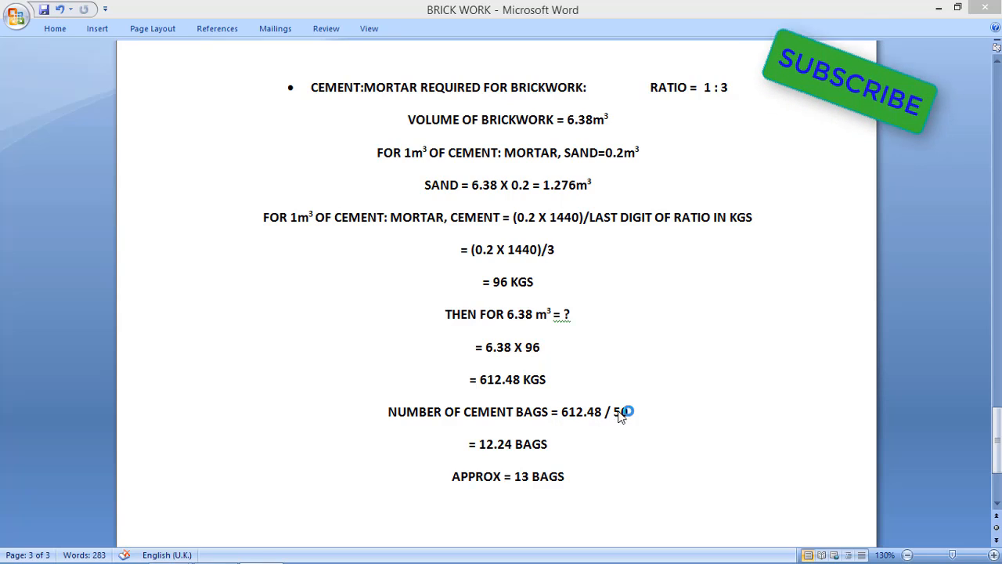
pyautogui.doubleClick(617, 411)
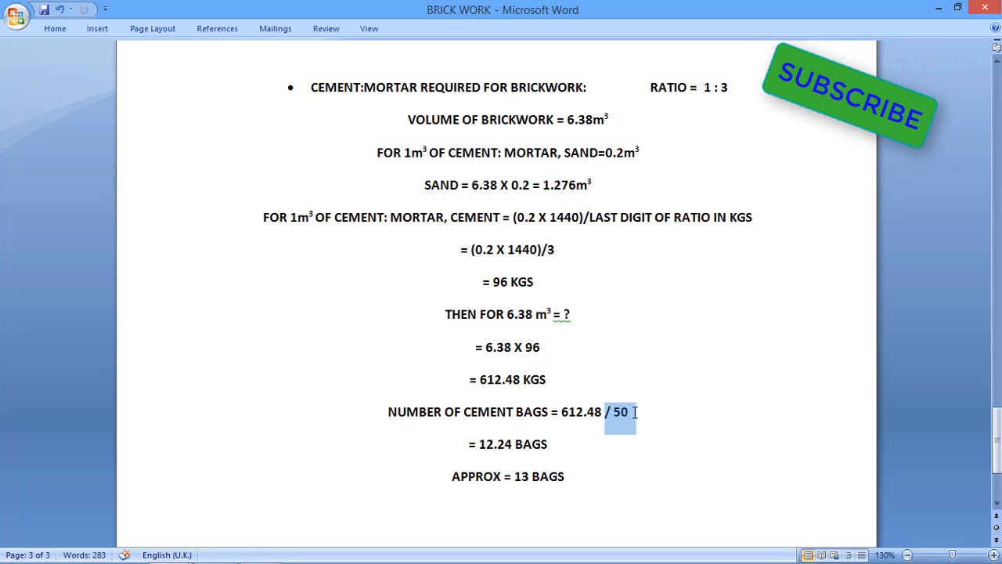